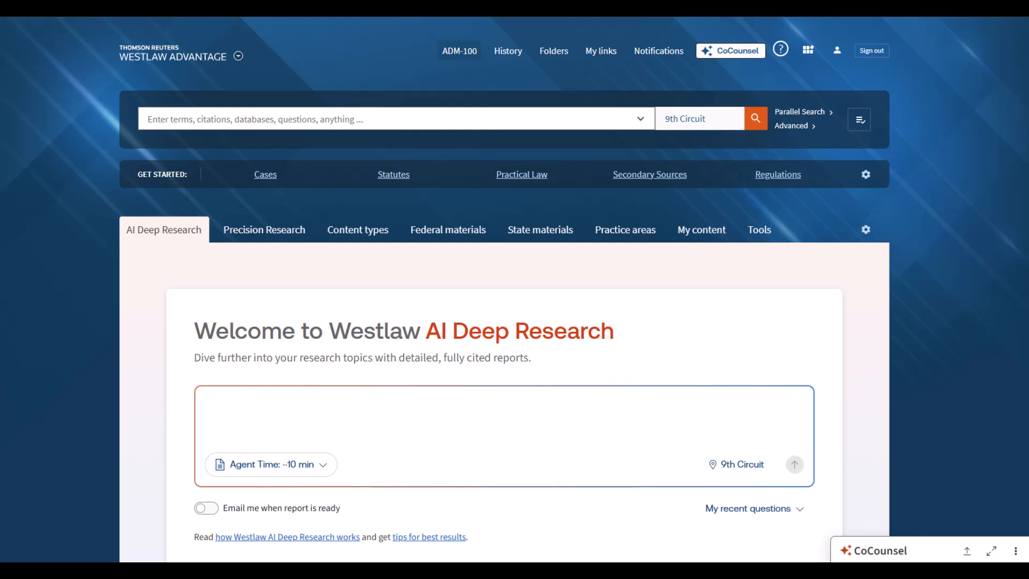
{"action": "mouse_move", "coordinate": [1004, 493]}
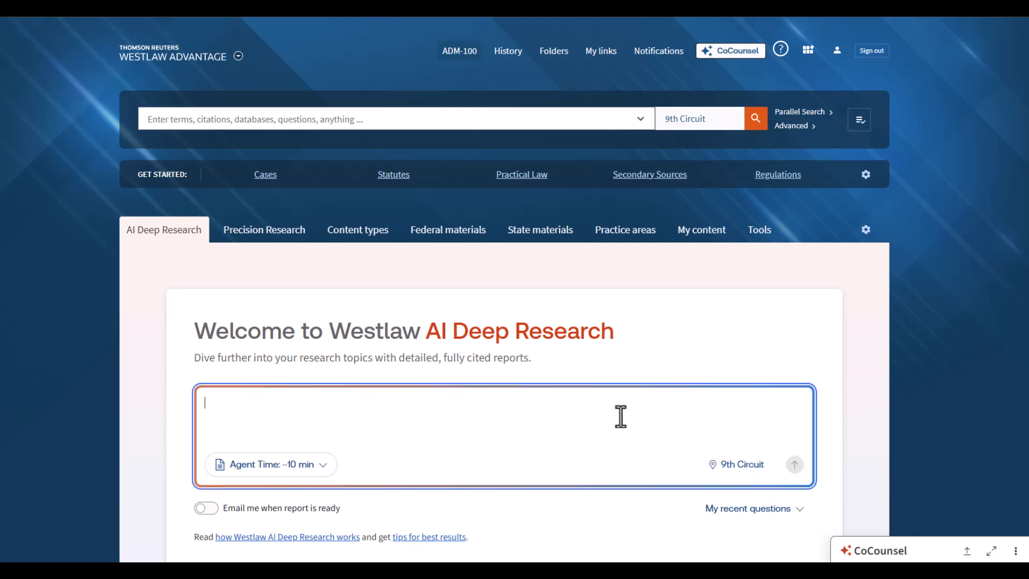
Enter the Deep Research question 'Can a lab director's opinion be admitted as lay testimony?'
{"action": "type", "text": "Can a lab director's opinion be admitted as lay testimony?"}
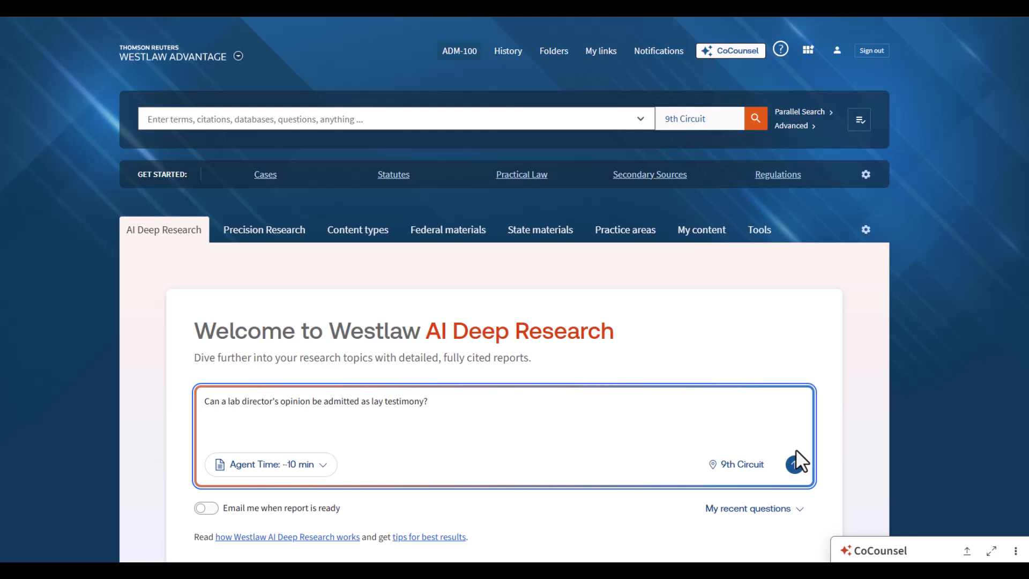
{"action": "left_click", "coordinate": [792, 465]}
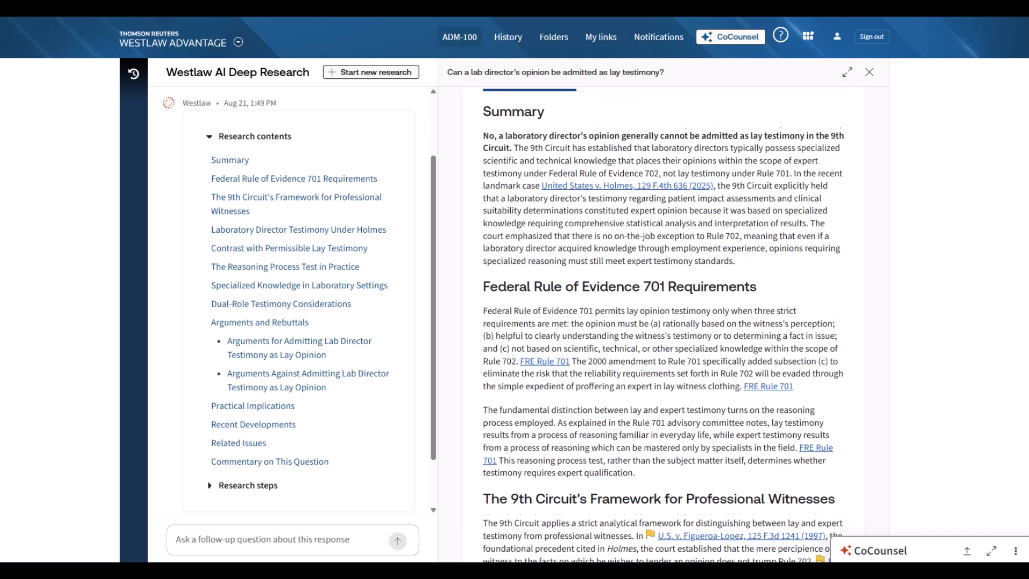
{"action": "scroll", "scroll_direction": "down", "scroll_amount": 3}
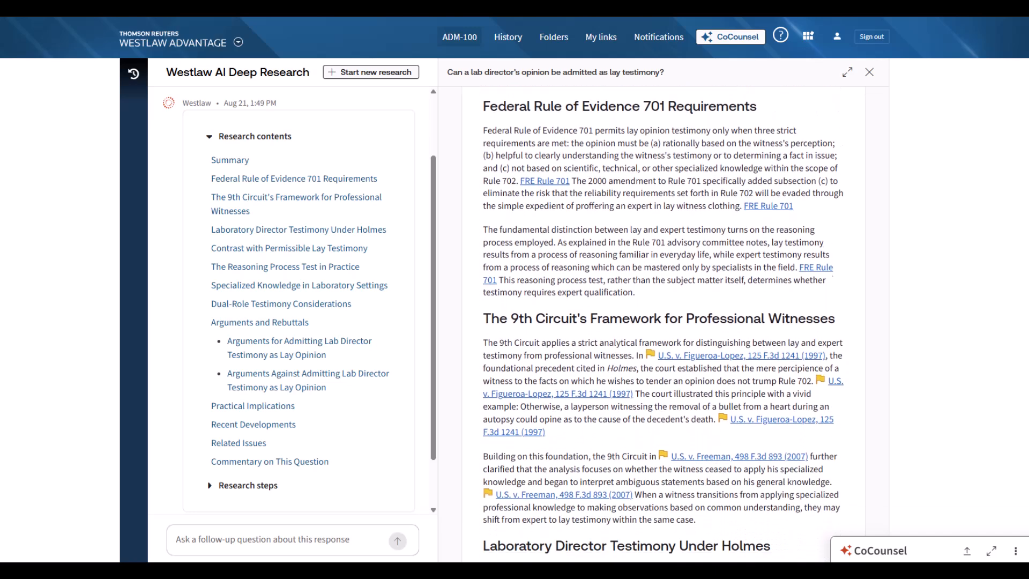
{"action": "scroll", "scroll_direction": "down", "scroll_amount": 3}
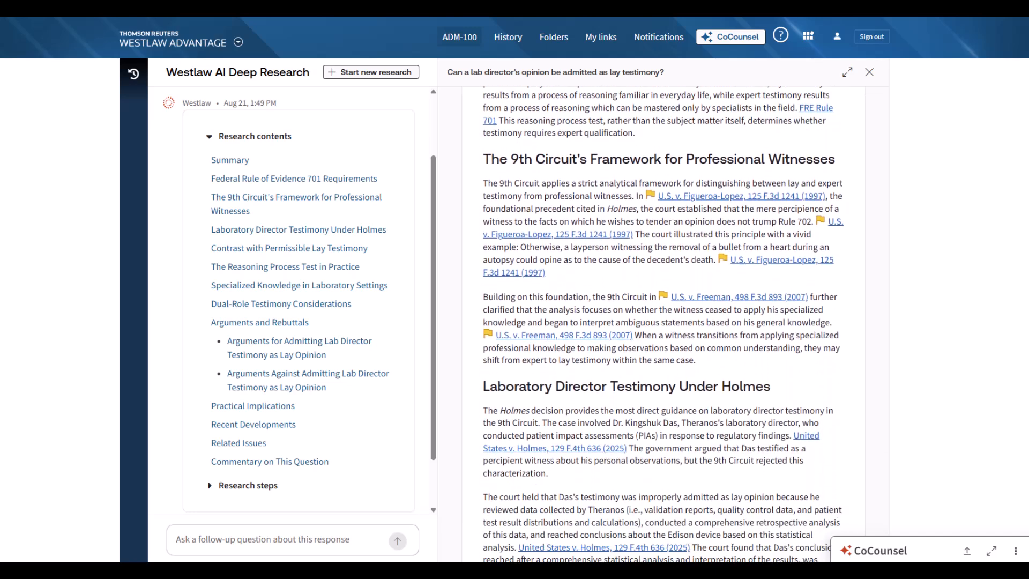
{"action": "scroll", "scroll_direction": "down", "scroll_amount": 3}
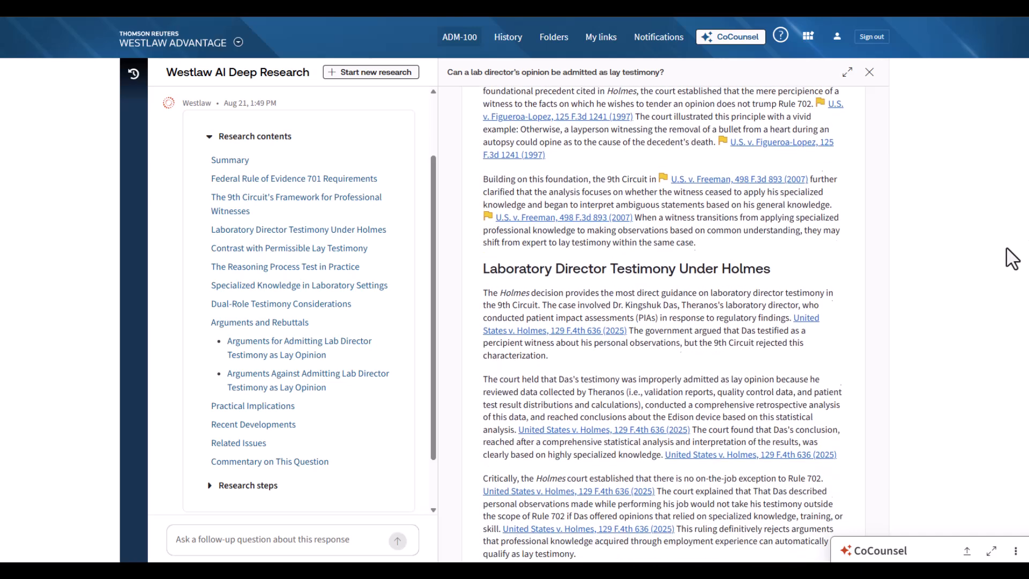
{"action": "scroll", "scroll_direction": "down", "scroll_amount": 3}
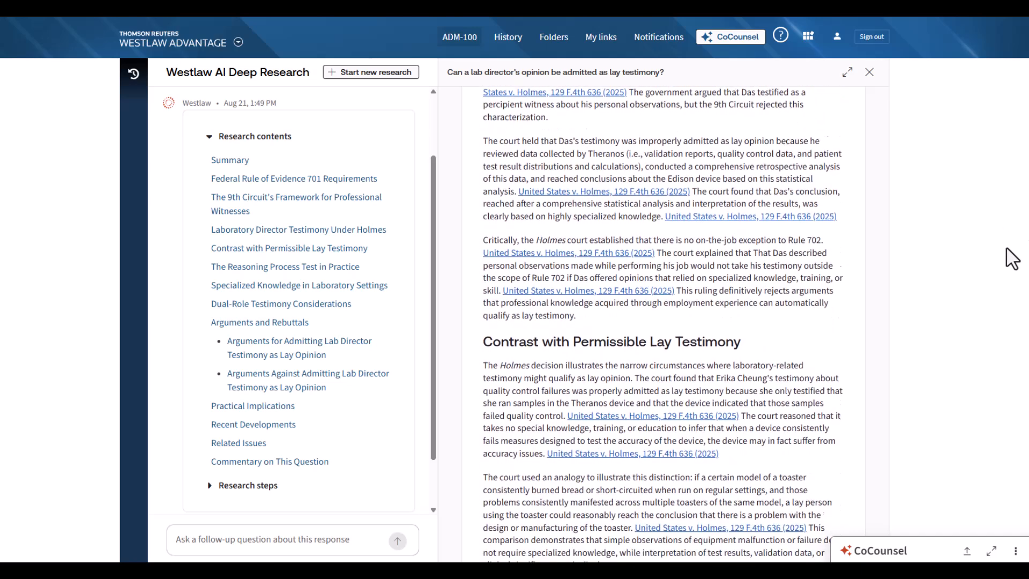
{"action": "scroll", "scroll_direction": "down", "scroll_amount": 3}
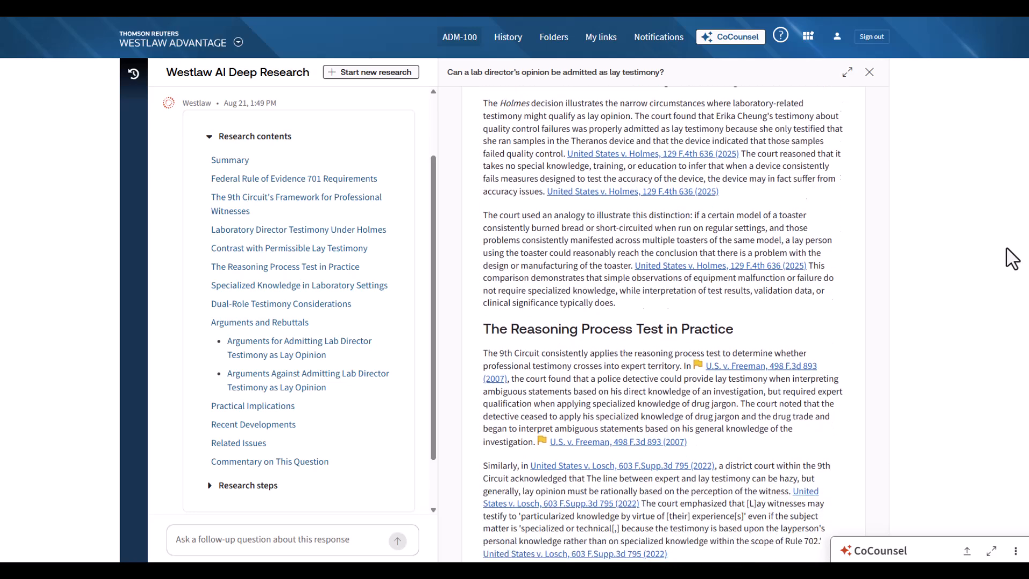
{"action": "scroll", "scroll_direction": "down", "scroll_amount": 3}
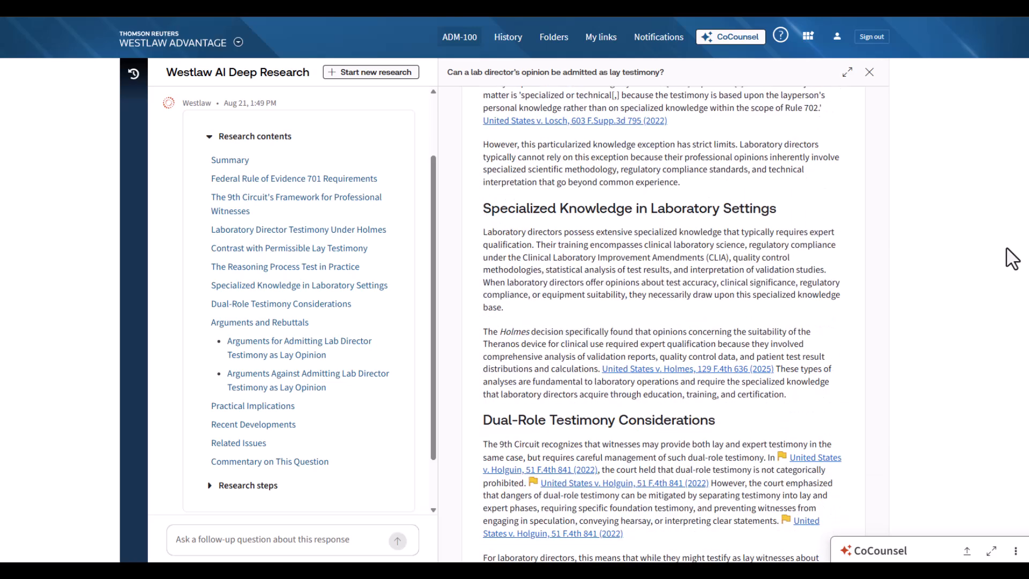
{"action": "mouse_move", "coordinate": [349, 381]}
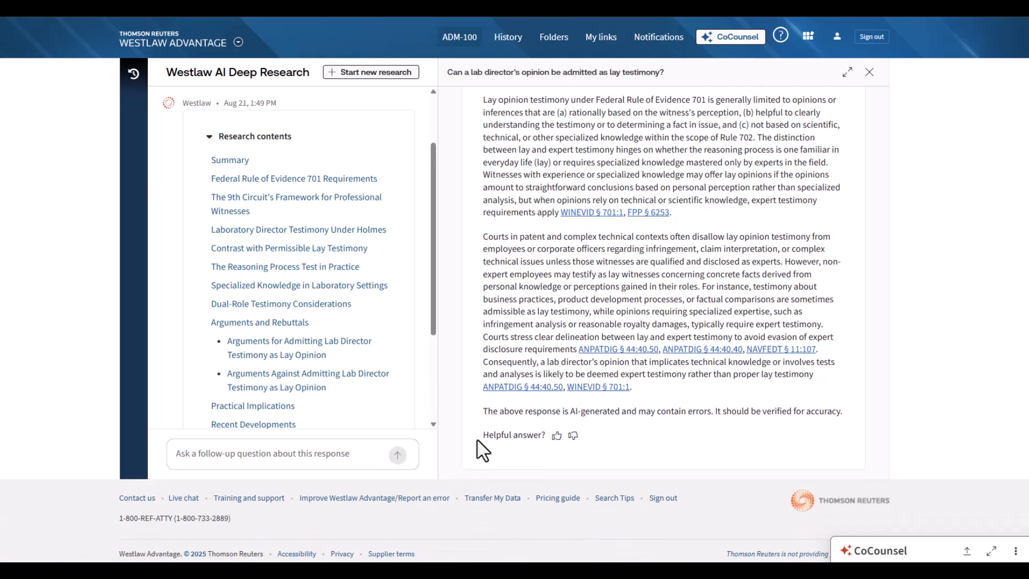
{"action": "mouse_move", "coordinate": [560, 430]}
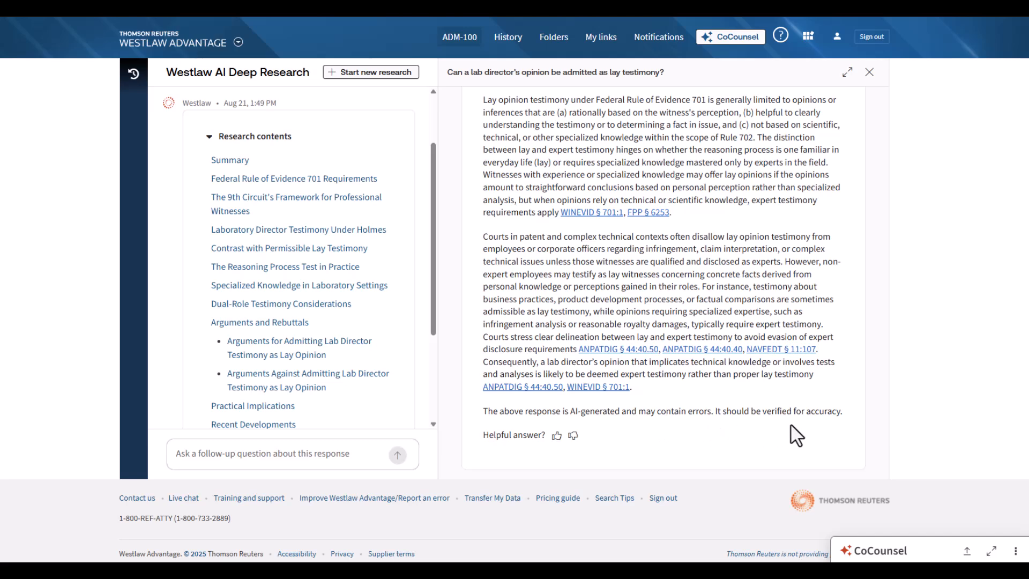
{"action": "mouse_move", "coordinate": [845, 450]}
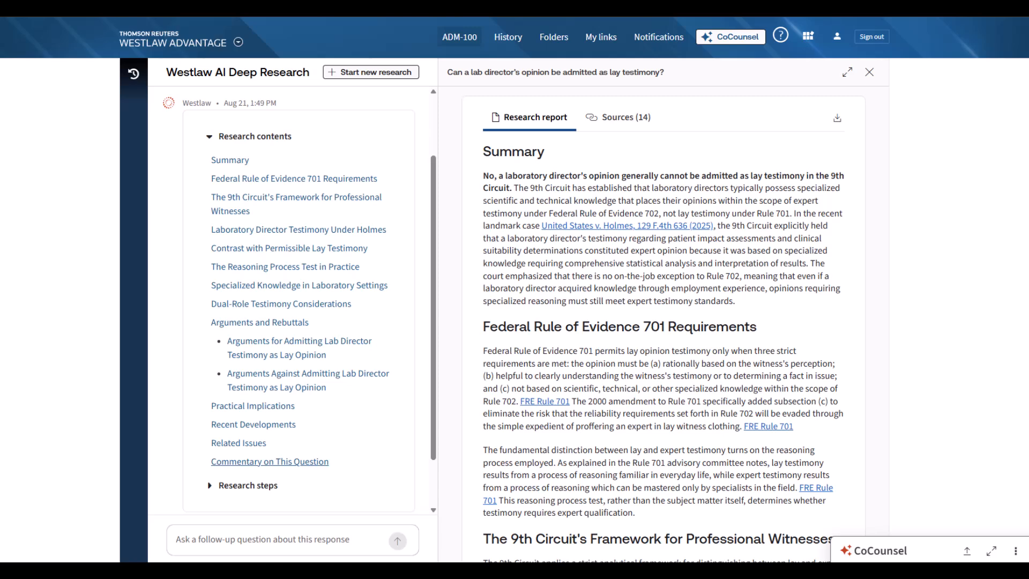
{"action": "mouse_move", "coordinate": [1022, 86]}
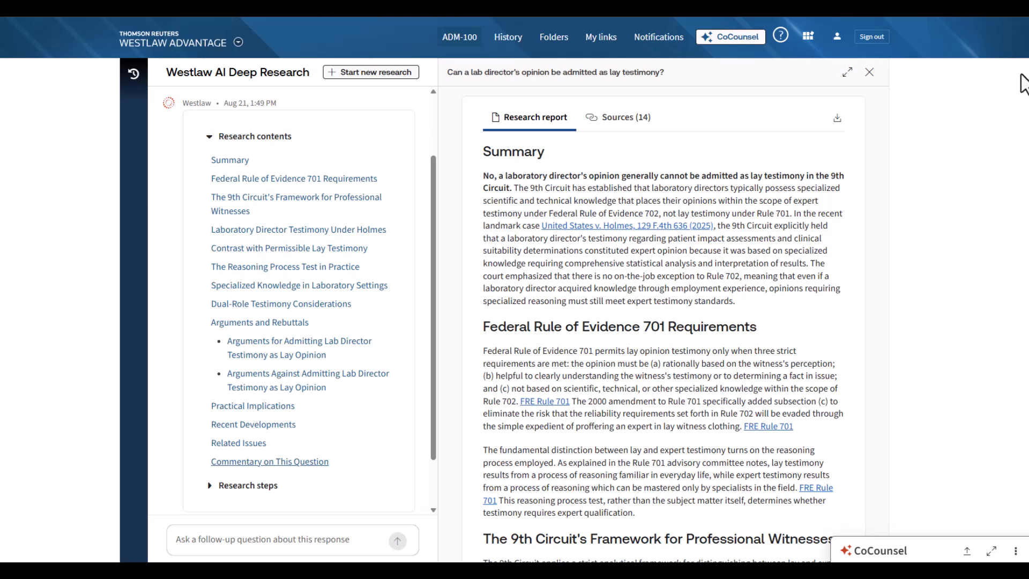
{"action": "mouse_move", "coordinate": [678, 123]}
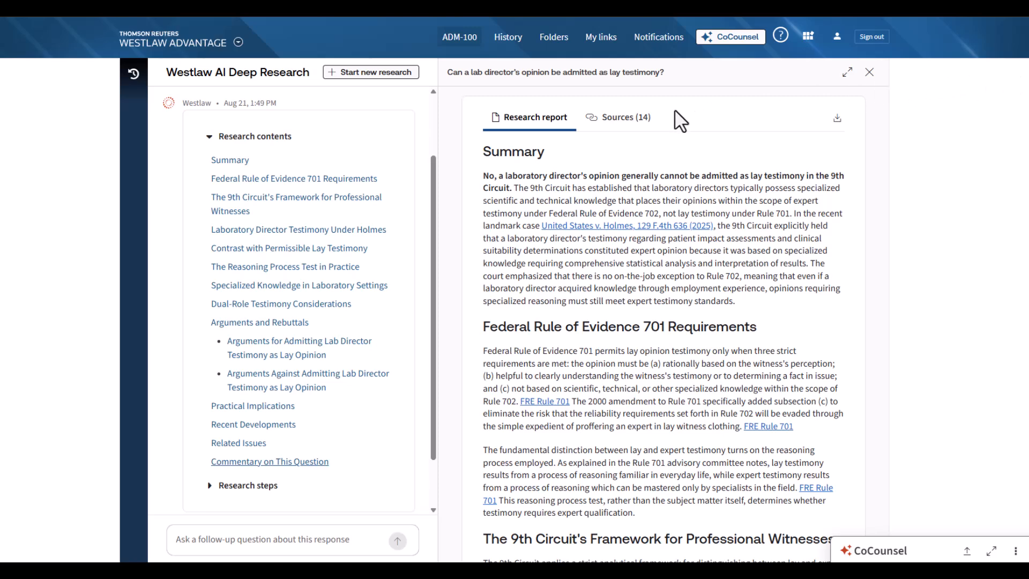
Show the report's 14 sources, led by United States v. Holmes and Rule 701
{"action": "left_click", "coordinate": [623, 117]}
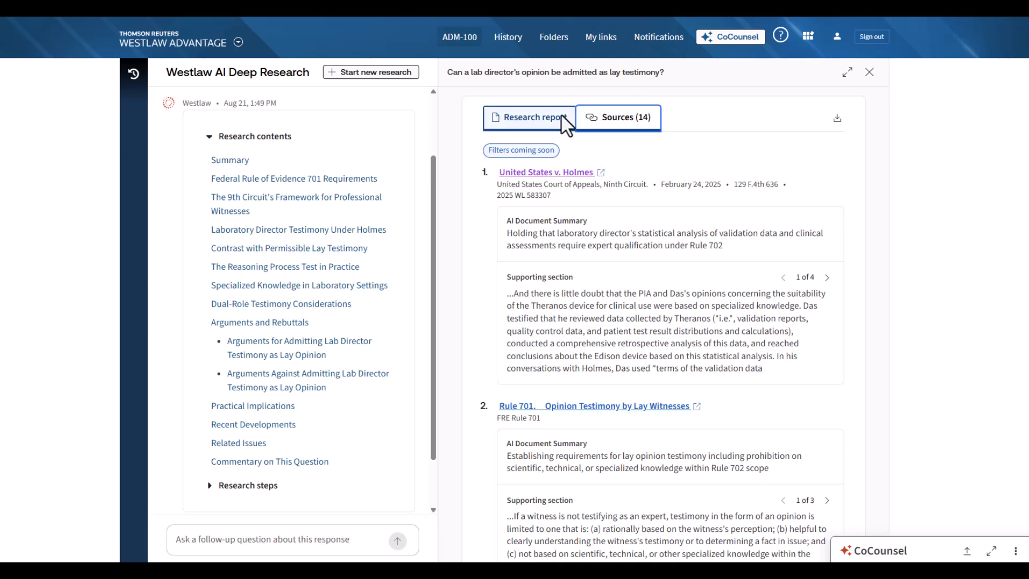
Switch back to the research report and its Summary on lab director lay testimony
{"action": "left_click", "coordinate": [529, 117]}
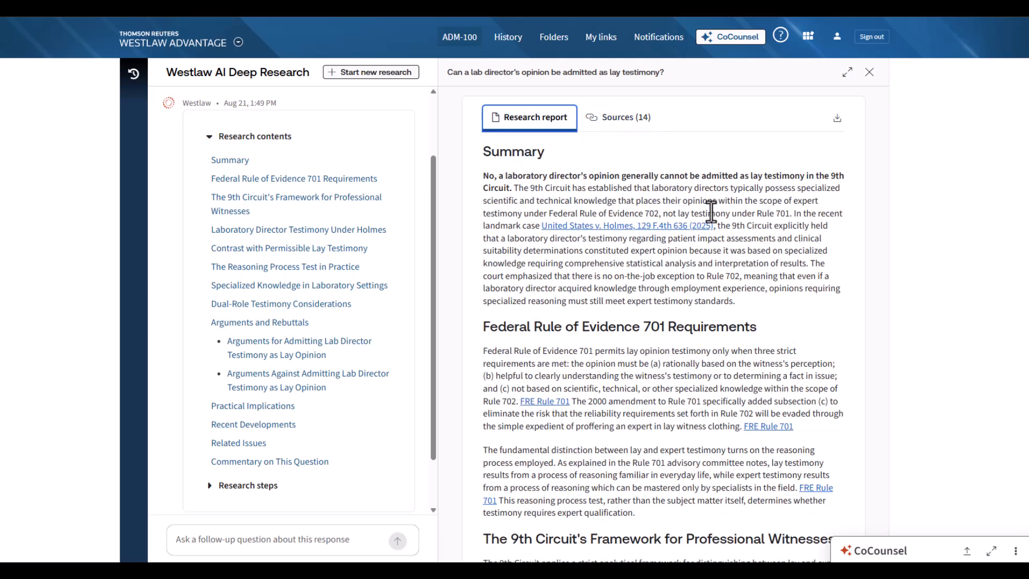
{"action": "mouse_move", "coordinate": [715, 247]}
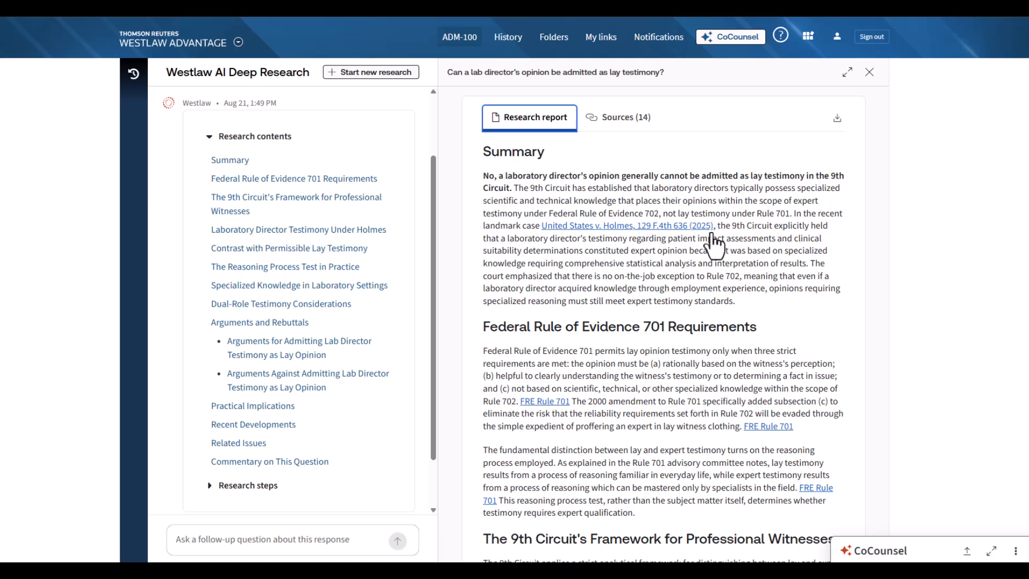
{"action": "mouse_move", "coordinate": [693, 242]}
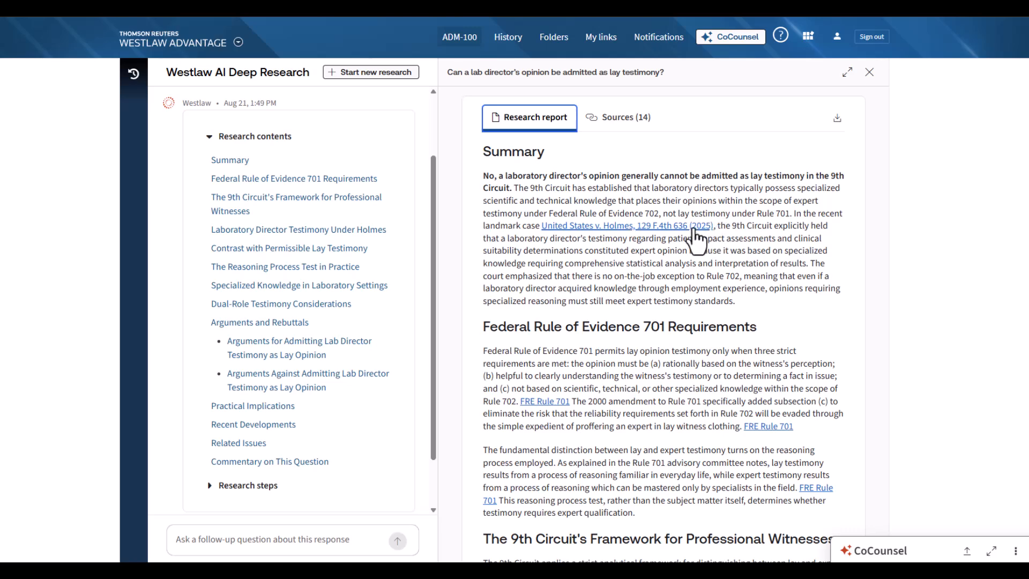